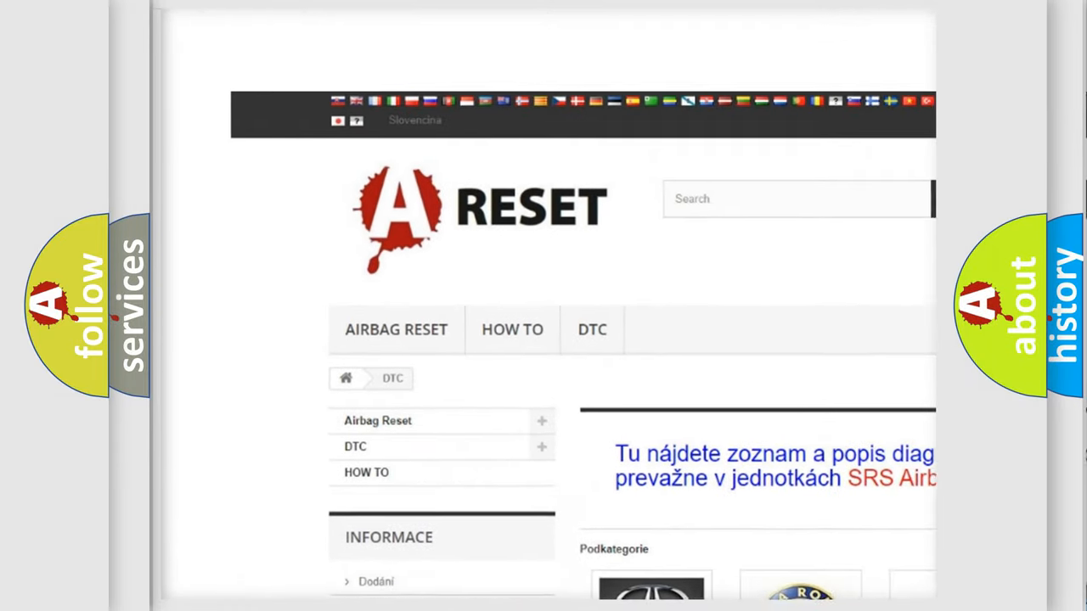
Scroll the DTC brand logos until the Dodge DTC entry is visible
scroll("up", 3)
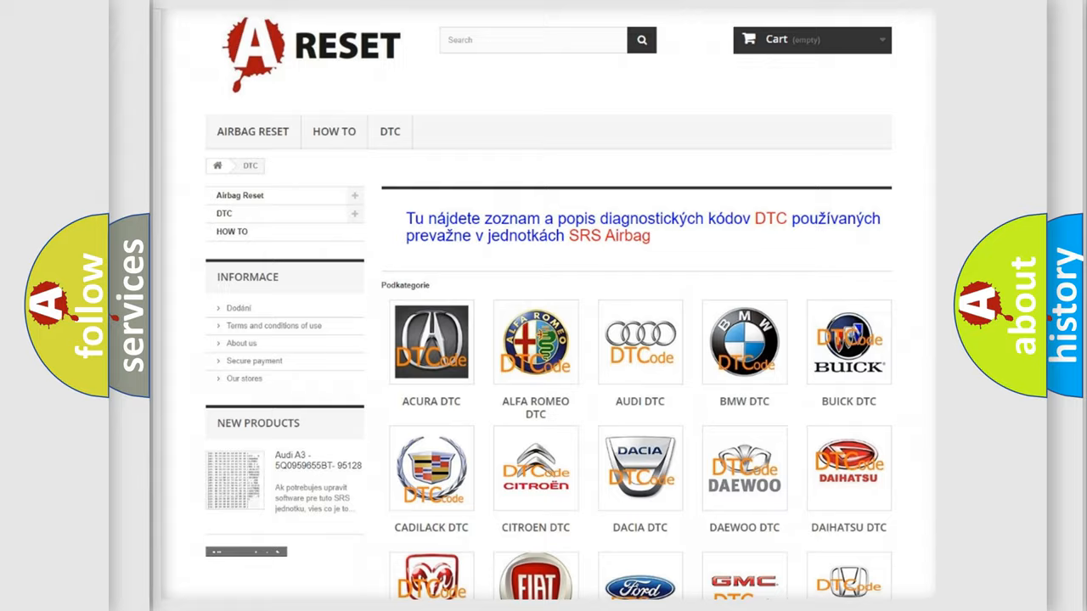
scroll("down", 3)
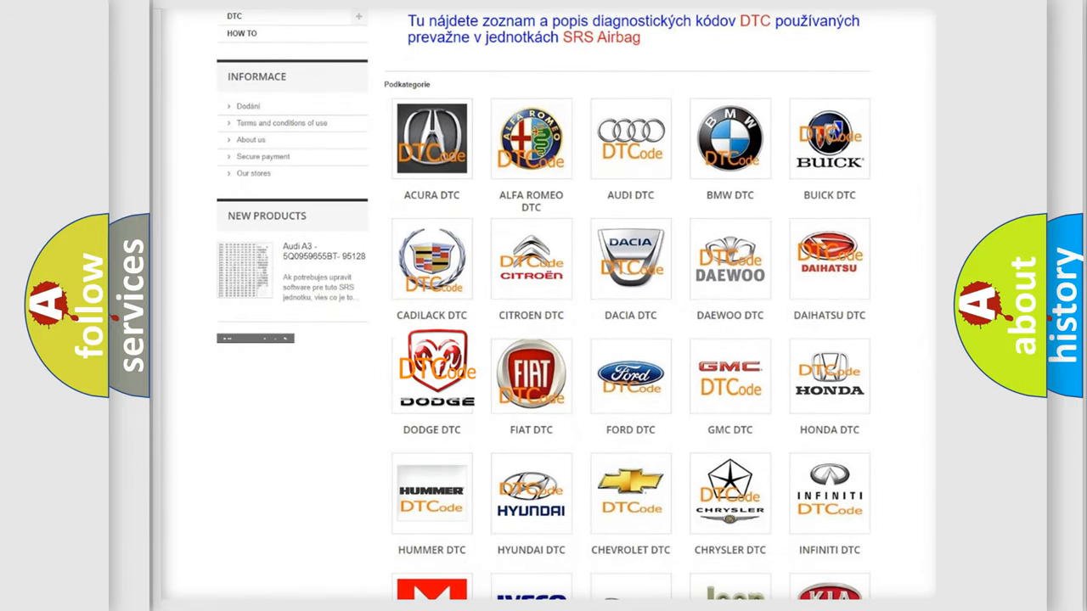
Open Dodge DTC and scroll through its code subcategories, then back to the top
left_click(431, 377)
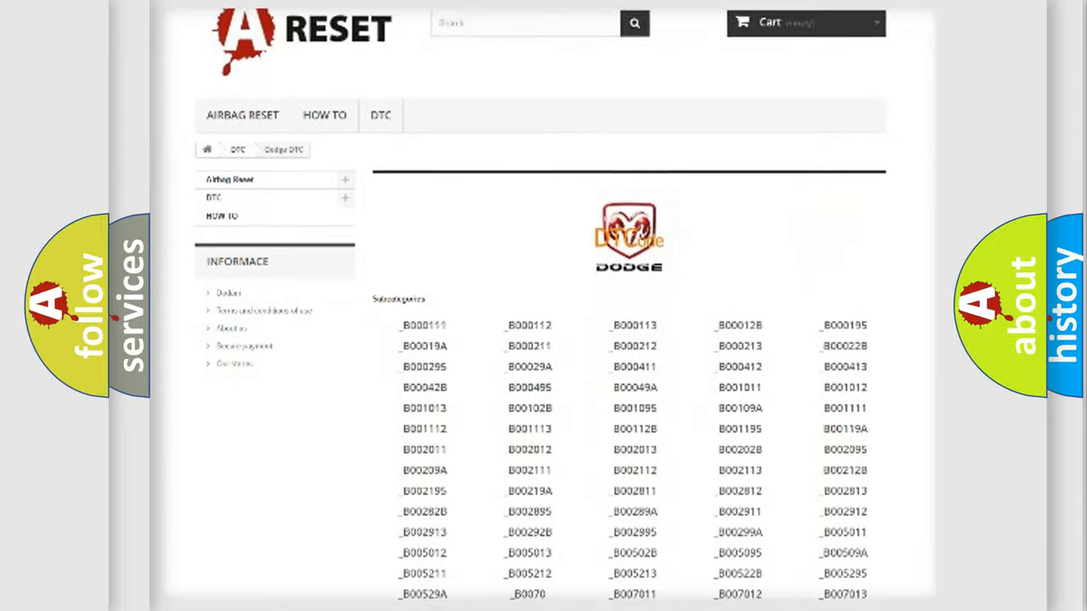
scroll("down", 3)
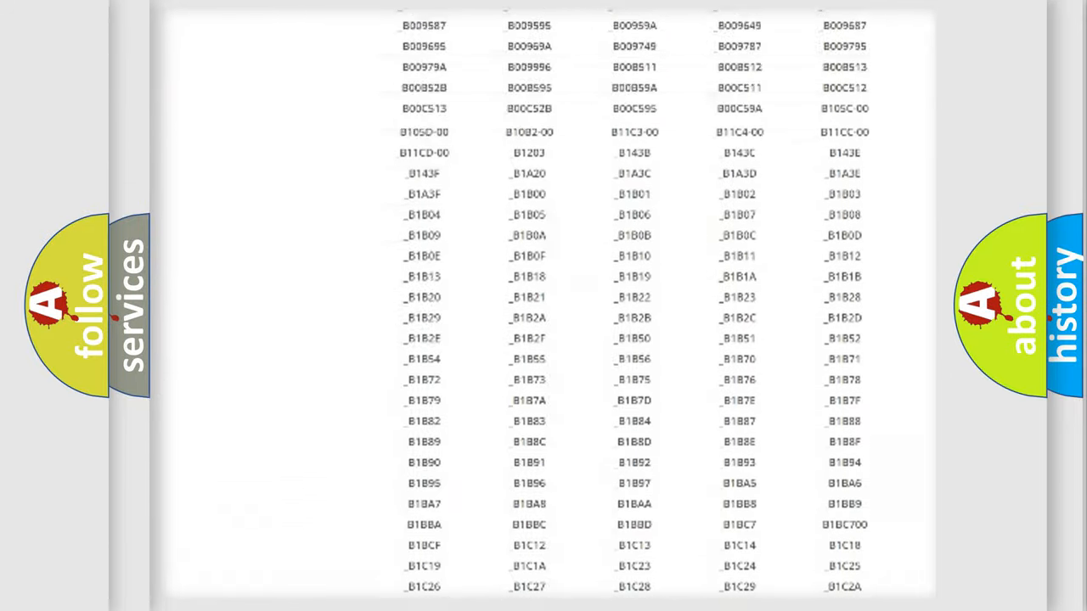
scroll("up", 3)
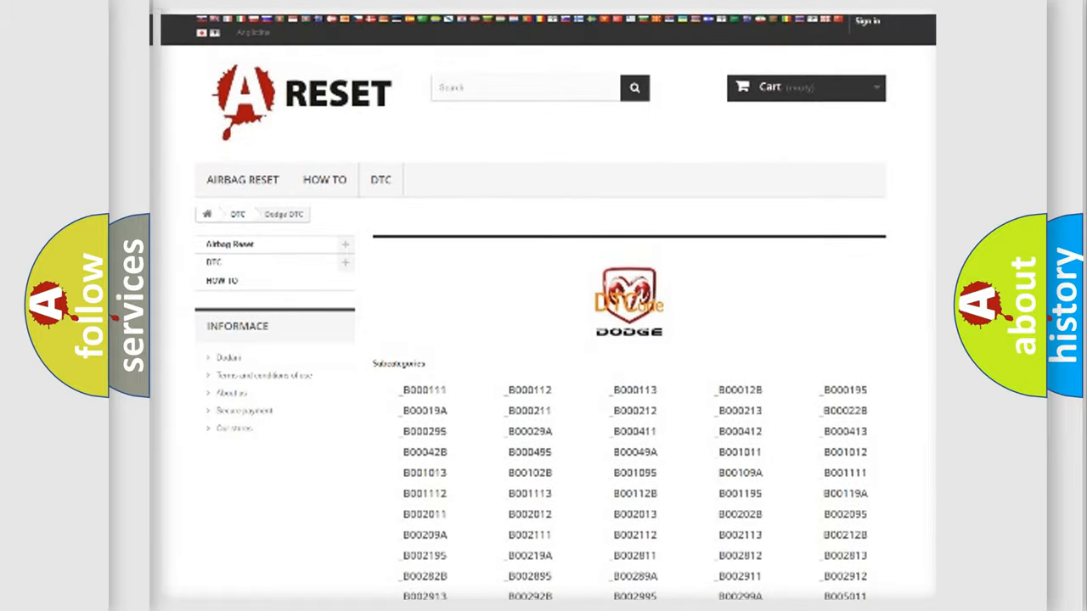